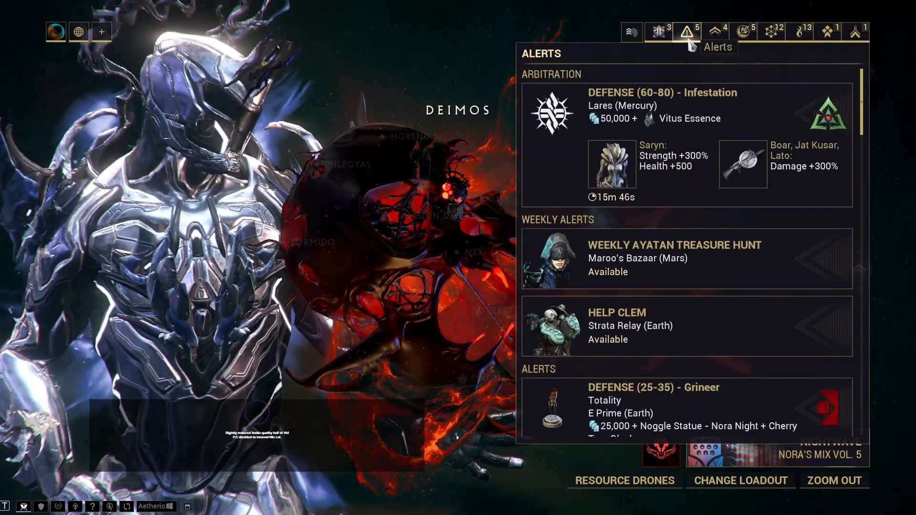
Step: Scroll the Alerts list down to the Nightmare section and its Galatea capture mission
scroll("down", 3)
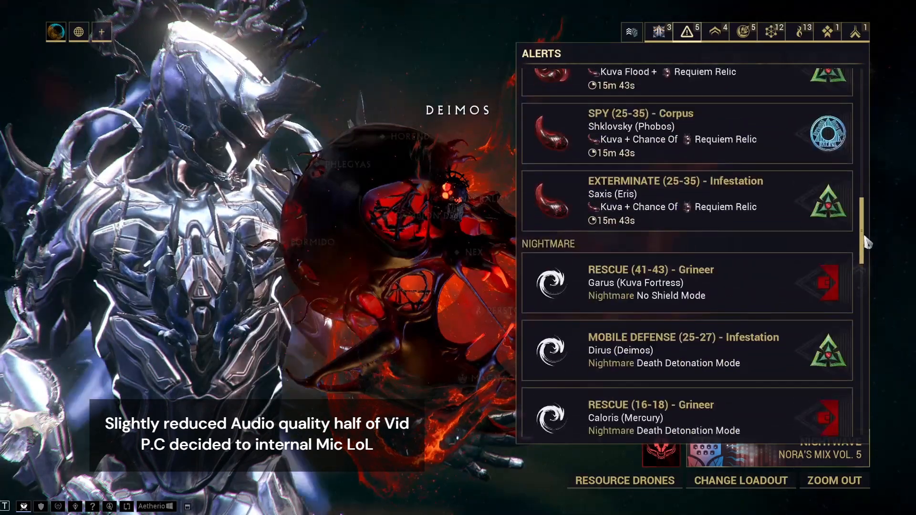
scroll("down", 3)
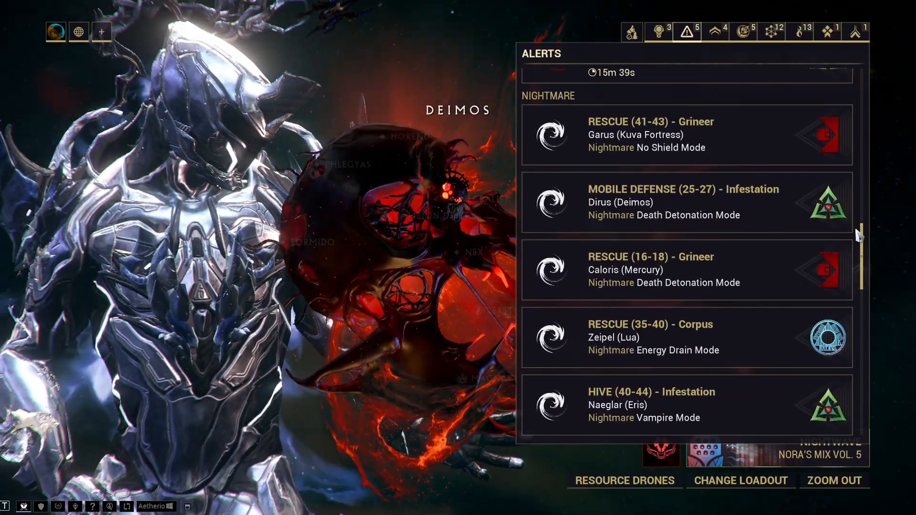
scroll("down", 3)
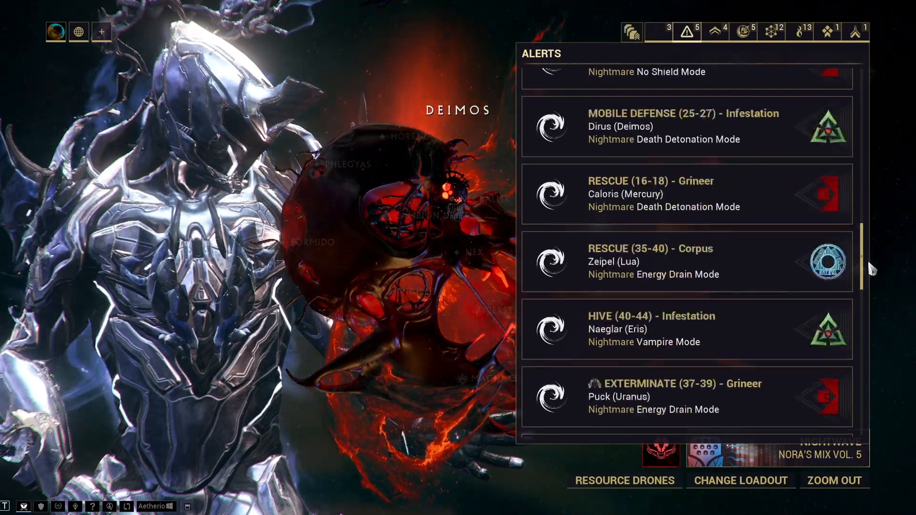
scroll("down", 3)
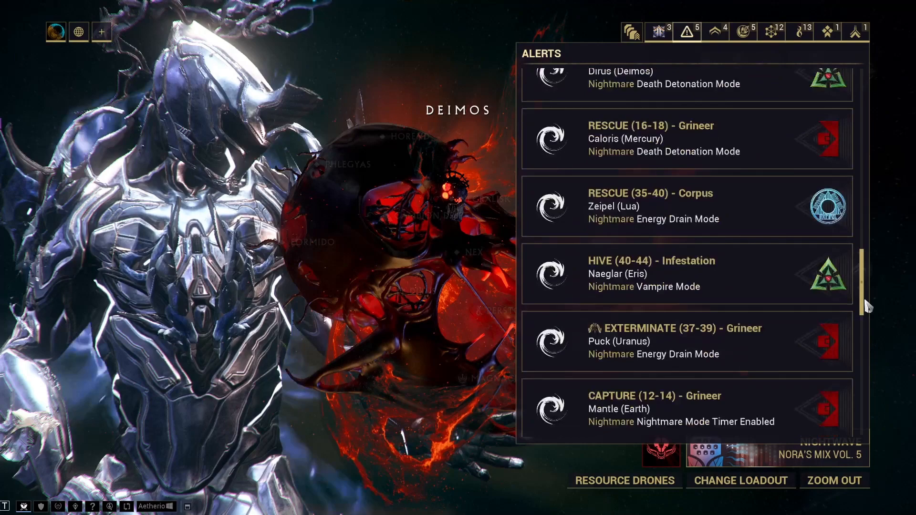
scroll("down", 3)
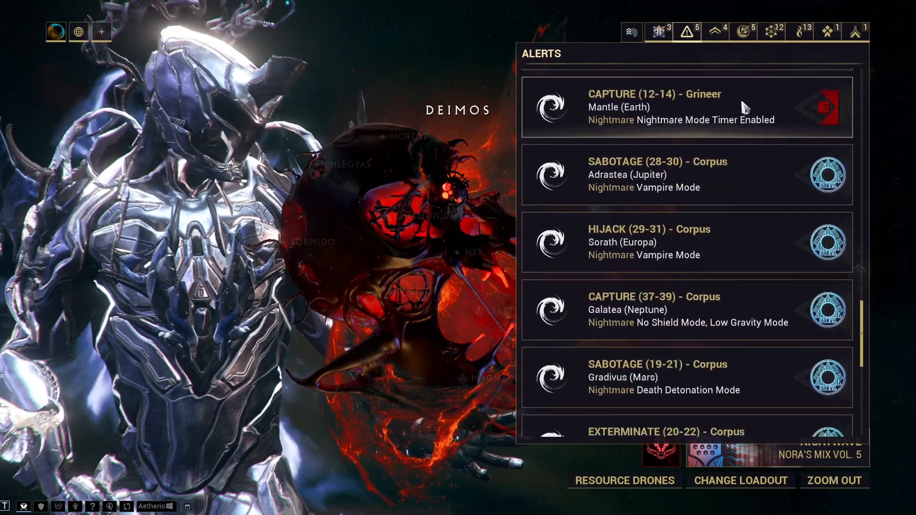
scroll("down", 3)
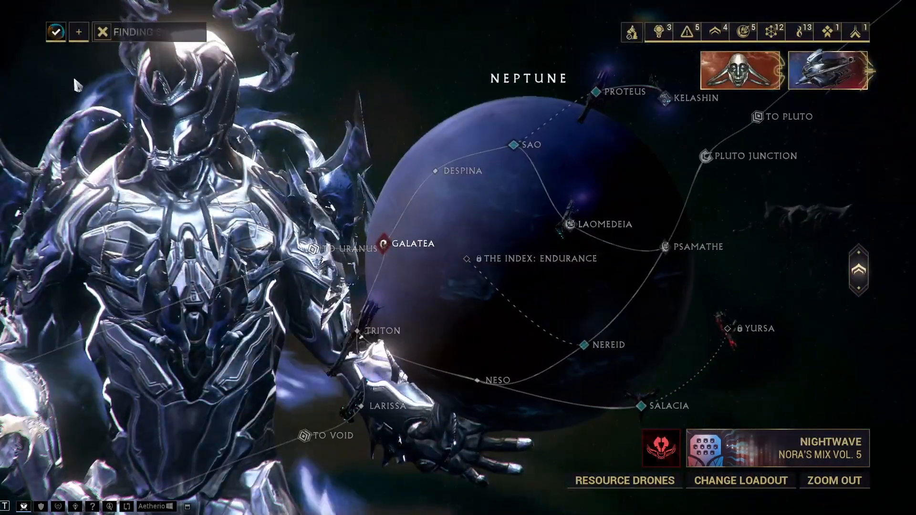
Step: Start the Galatea (Neptune) Nightmare Capture alert mission
left_click(384, 243)
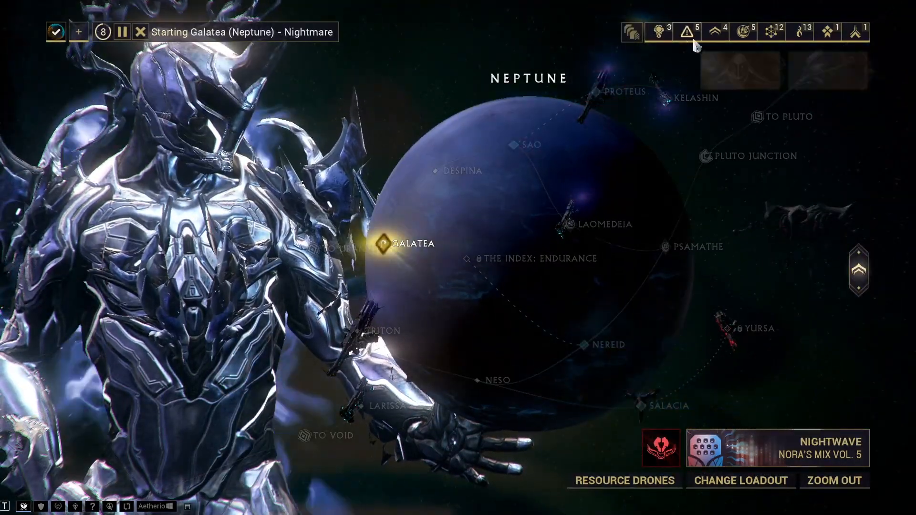
left_click(687, 31)
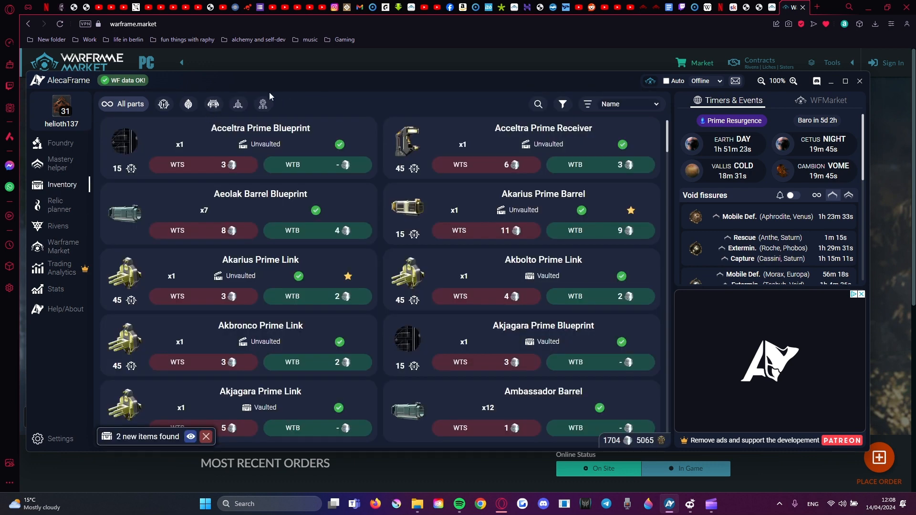
Step: Filter the inventory to Mods, search 'torrent' for Lethal Torrent prices, then minimize the overlay
left_click(156, 104)
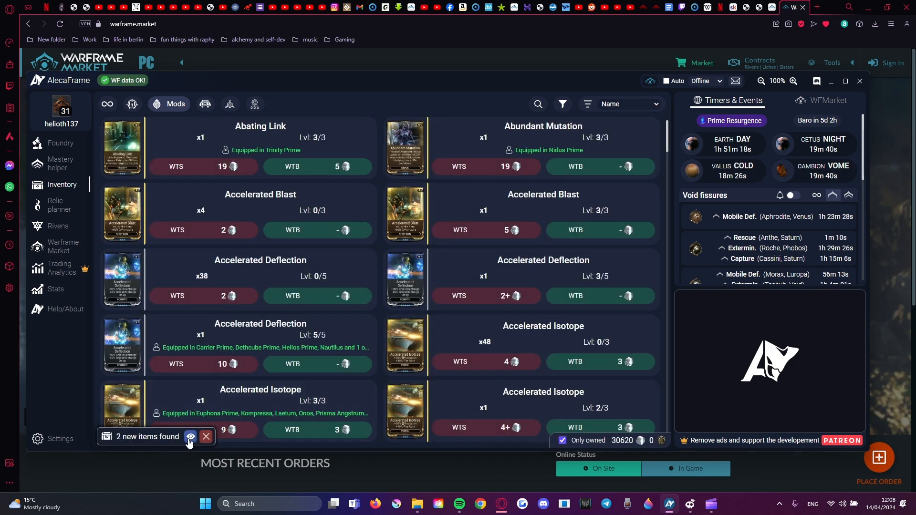
left_click(190, 436)
type("lethal")
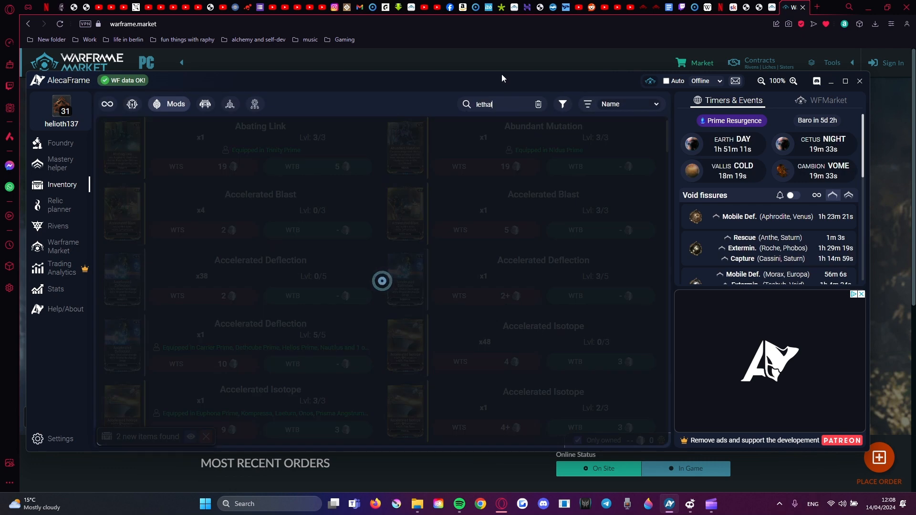
type("torrent")
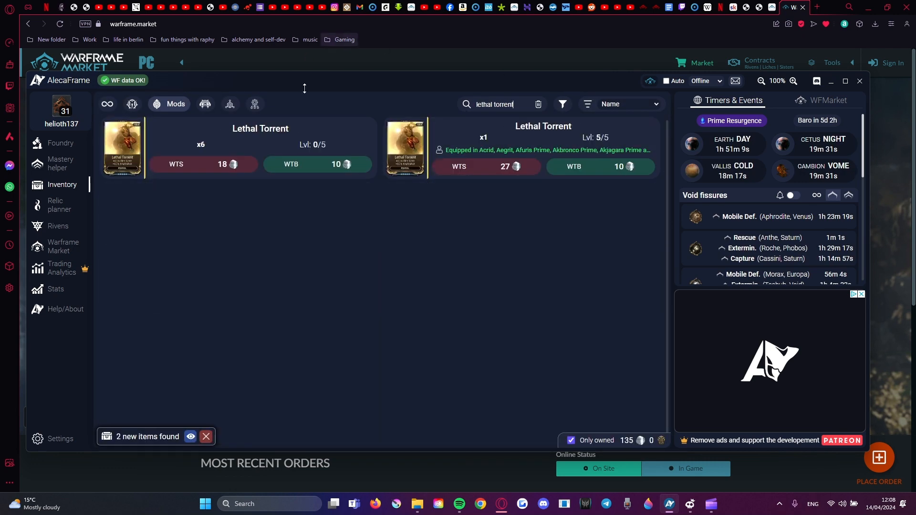
left_click(826, 101)
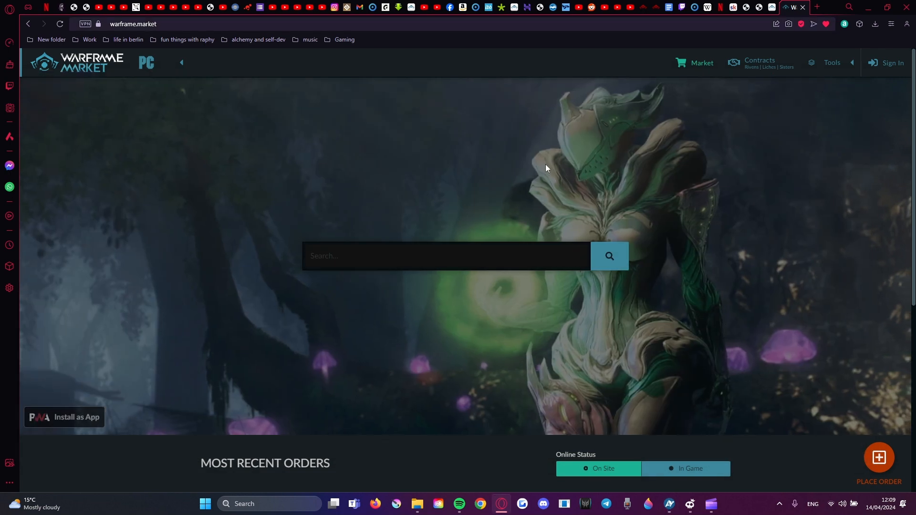
Step: Find the Lethal Torrent market listing and set the trading status to Online
left_click(446, 255)
type("let")
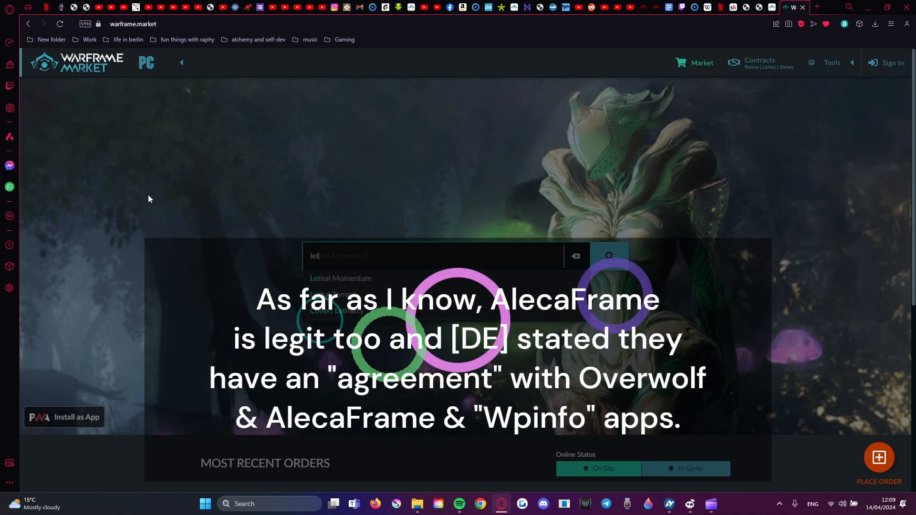
left_click(330, 293)
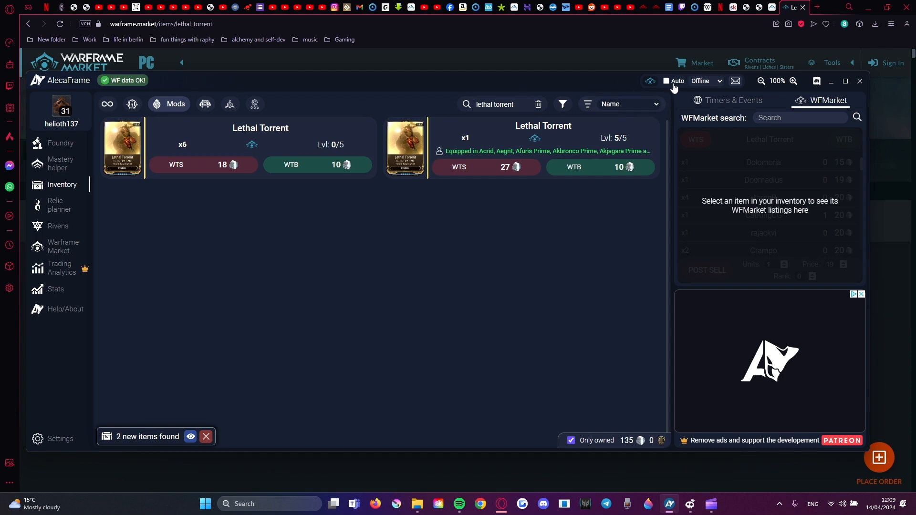
left_click(665, 81)
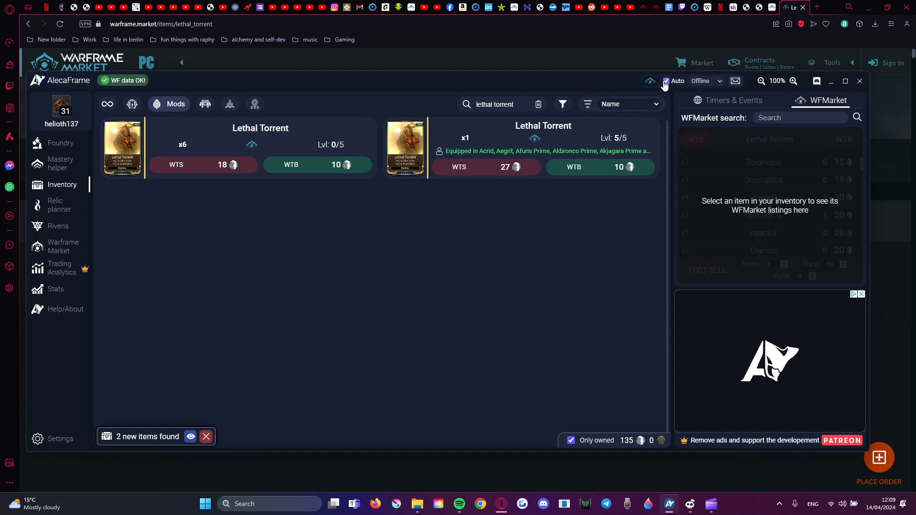
left_click(665, 80)
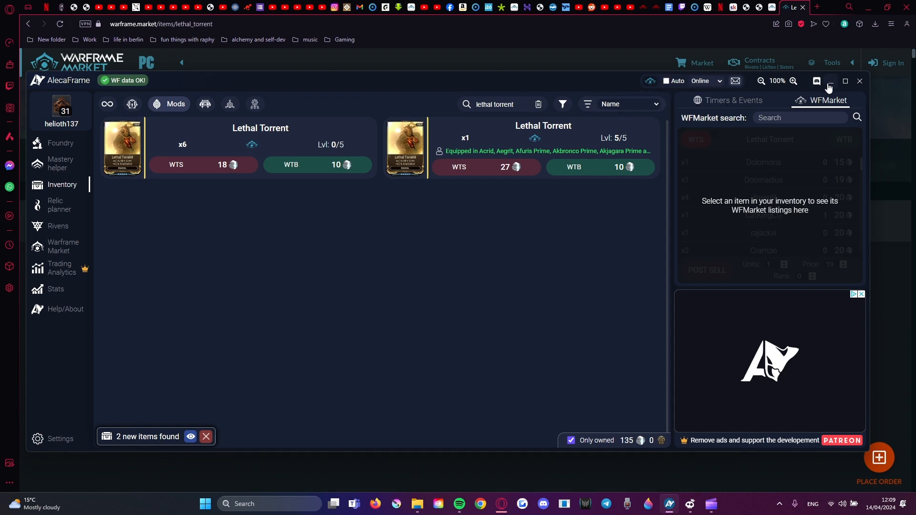
left_click(859, 81)
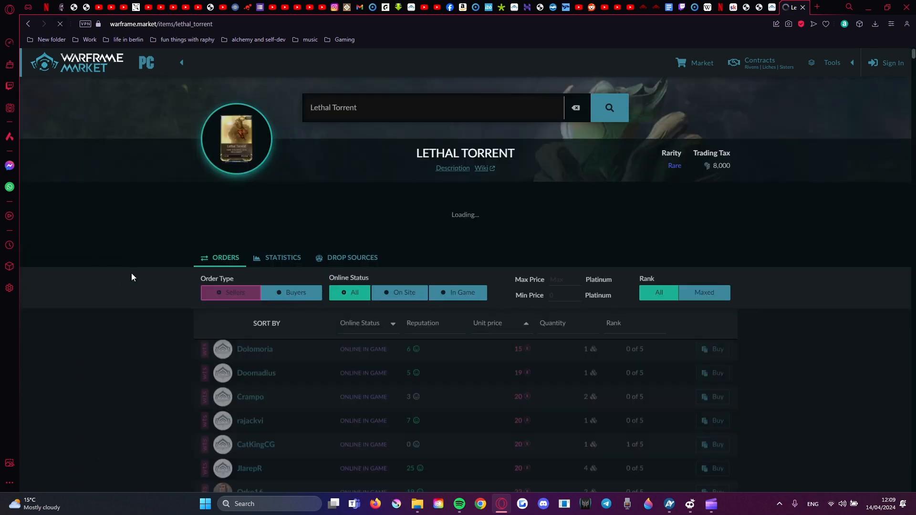
Step: Scroll through the Lethal Torrent sell orders to compare platinum prices
scroll("down", 3)
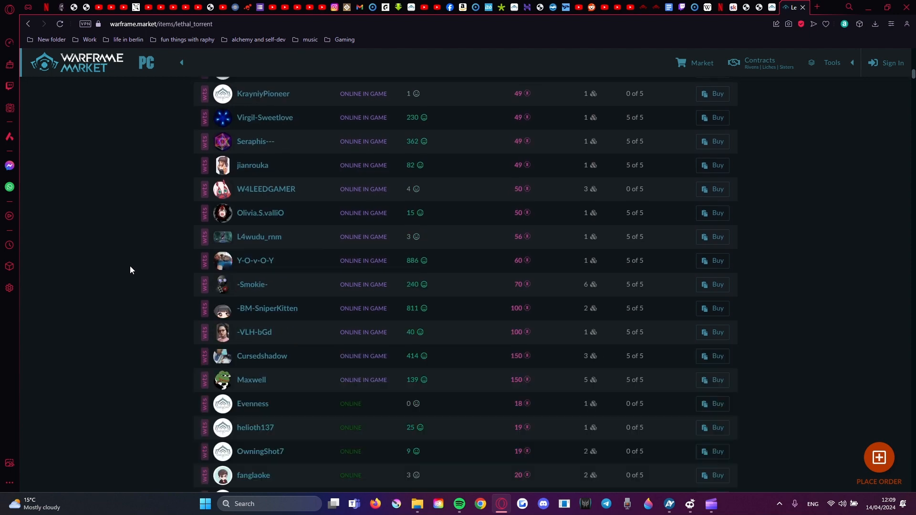
scroll("down", 3)
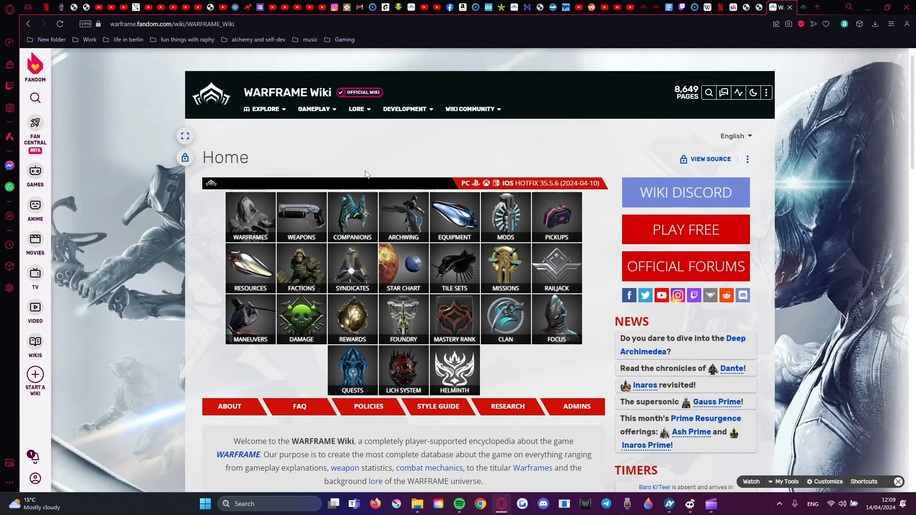
Step: Search the wiki for 'nightmare mode' and go to the Nightmare Mode article
left_click(707, 92)
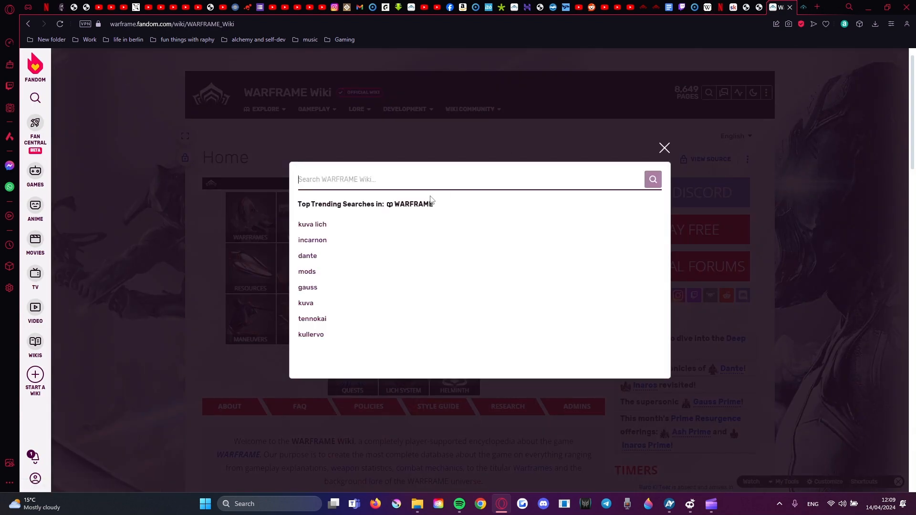
type("nightmare mode")
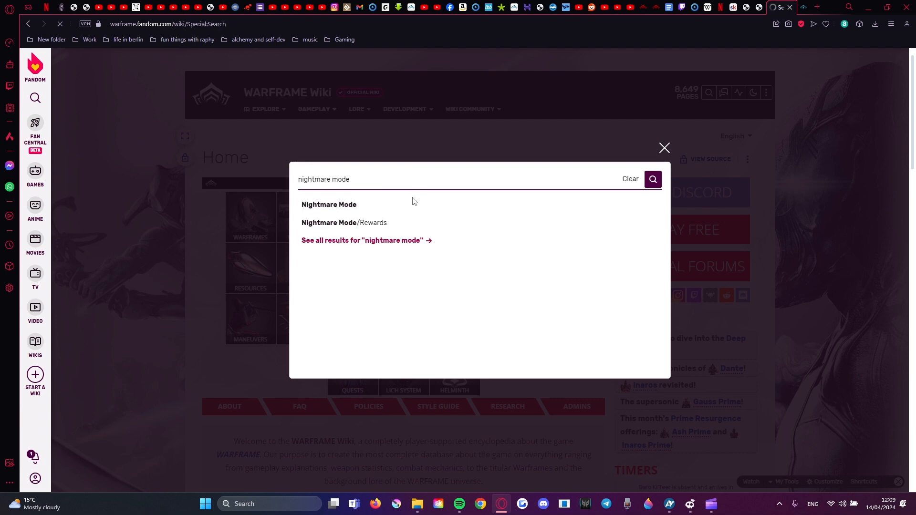
left_click(653, 179)
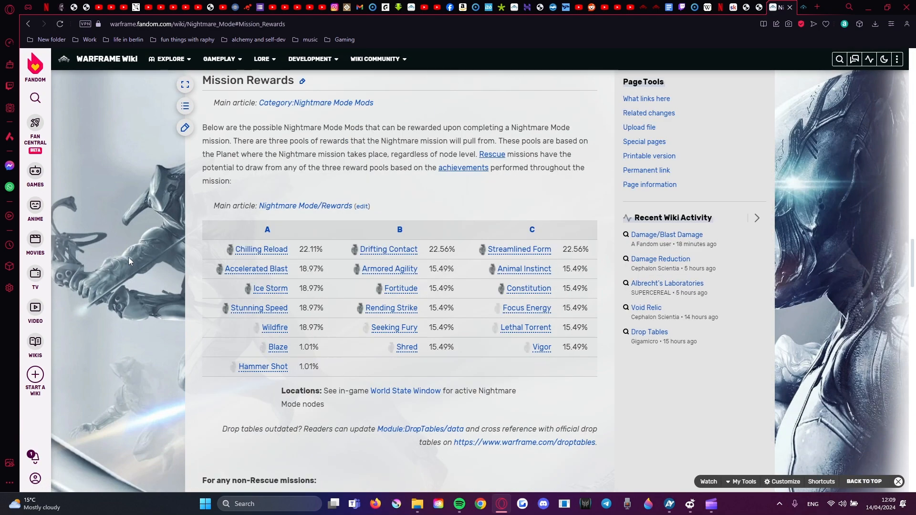
mouse_move(262, 366)
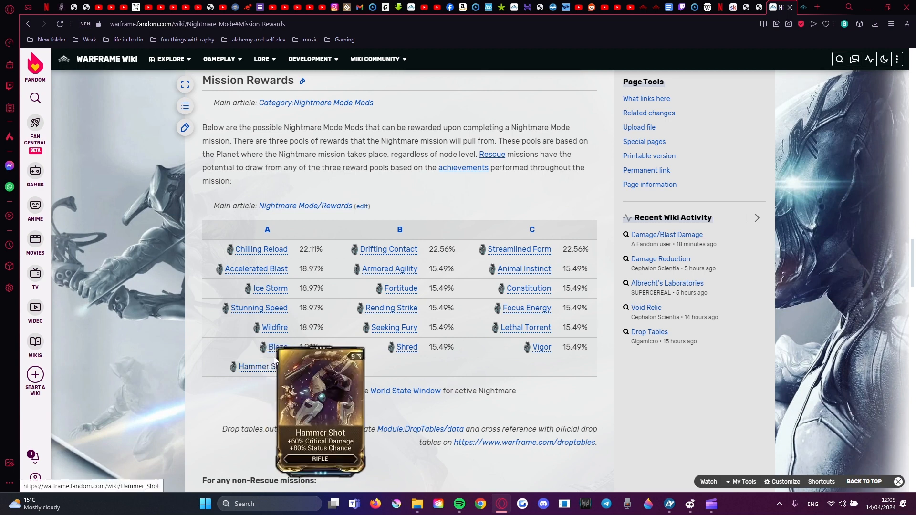
mouse_move(335, 376)
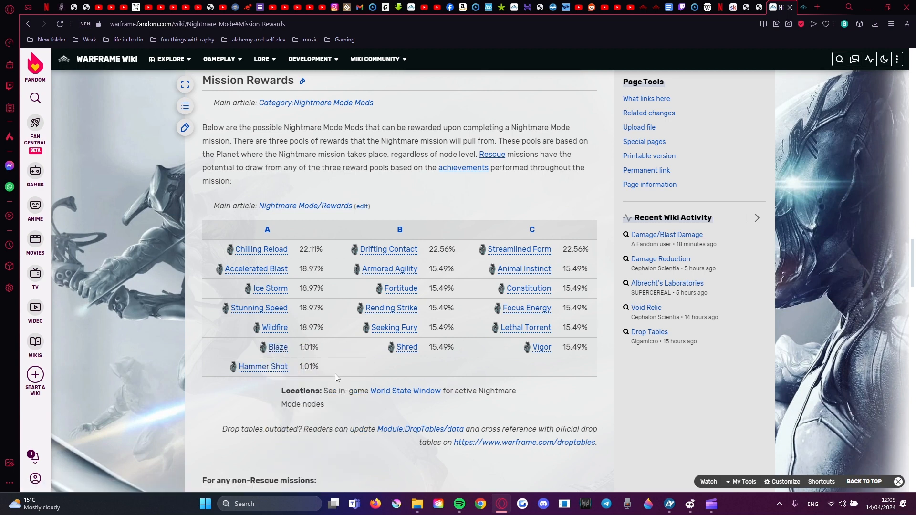
mouse_move(123, 348)
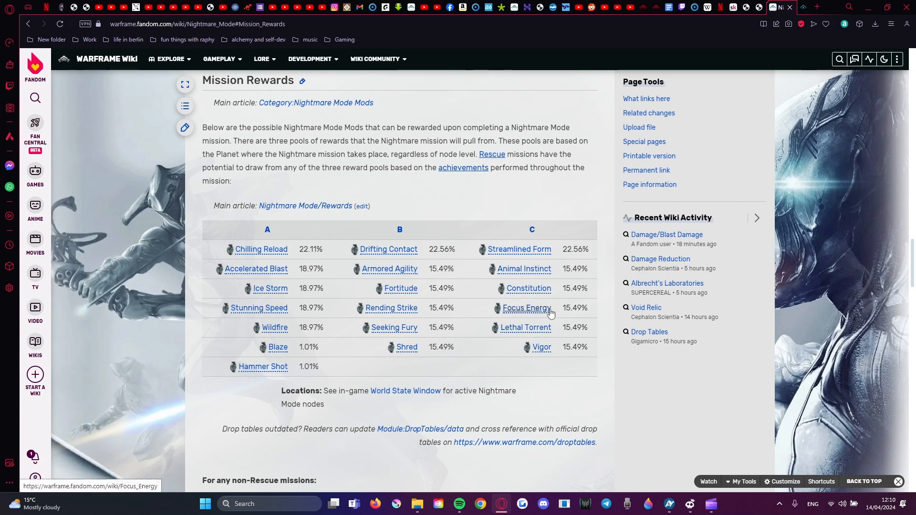
mouse_move(527, 308)
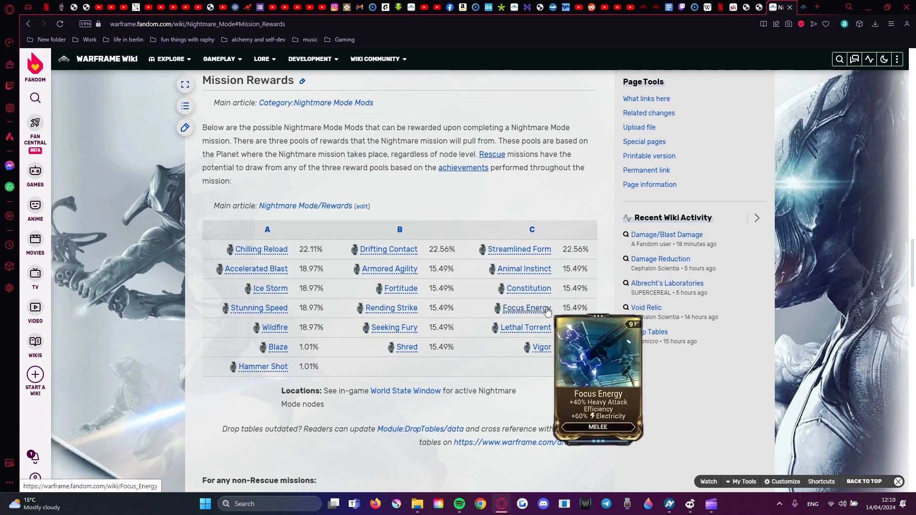
mouse_move(496, 323)
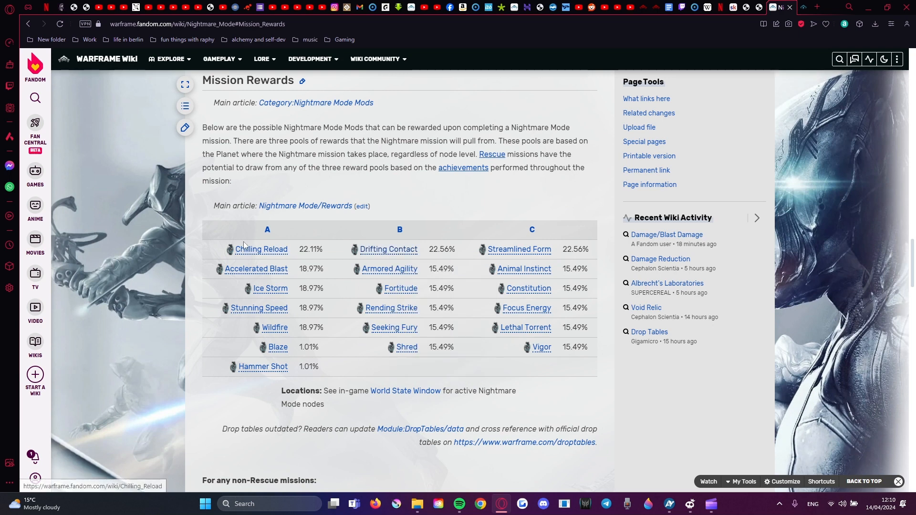
mouse_move(262, 249)
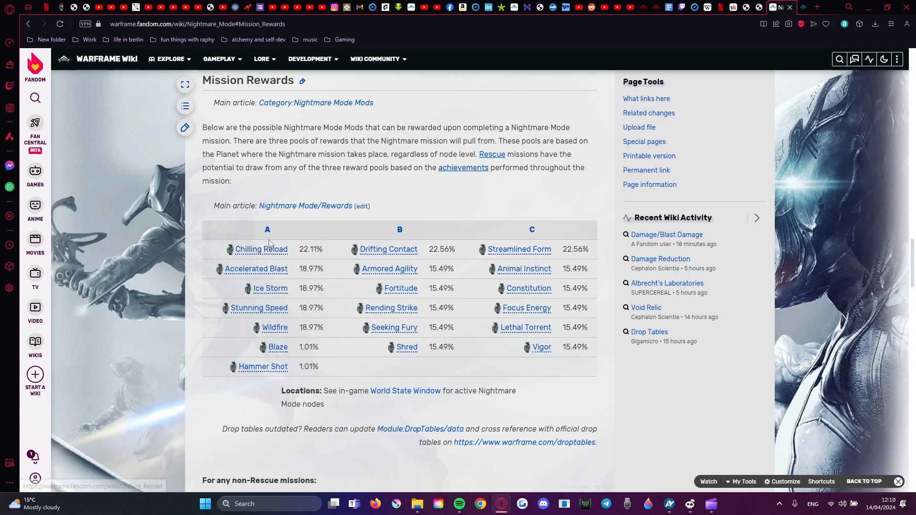
mouse_move(256, 269)
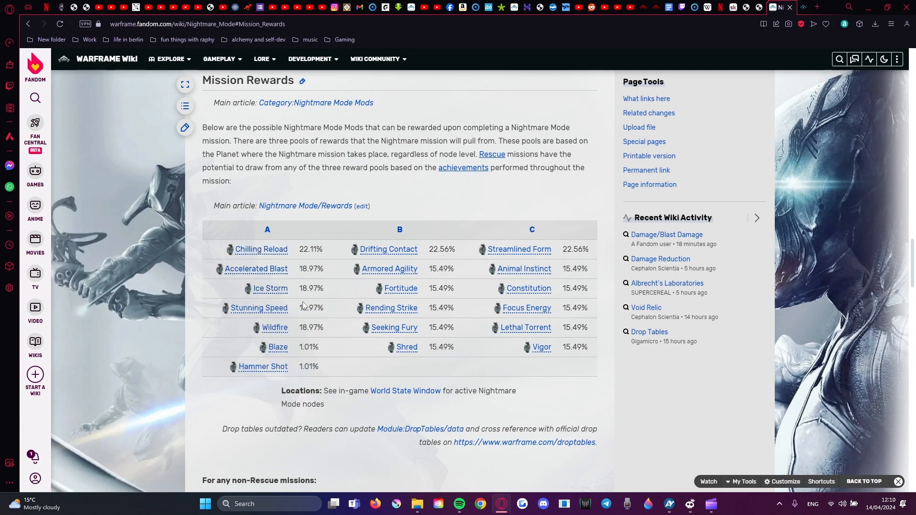
scroll("down", 3)
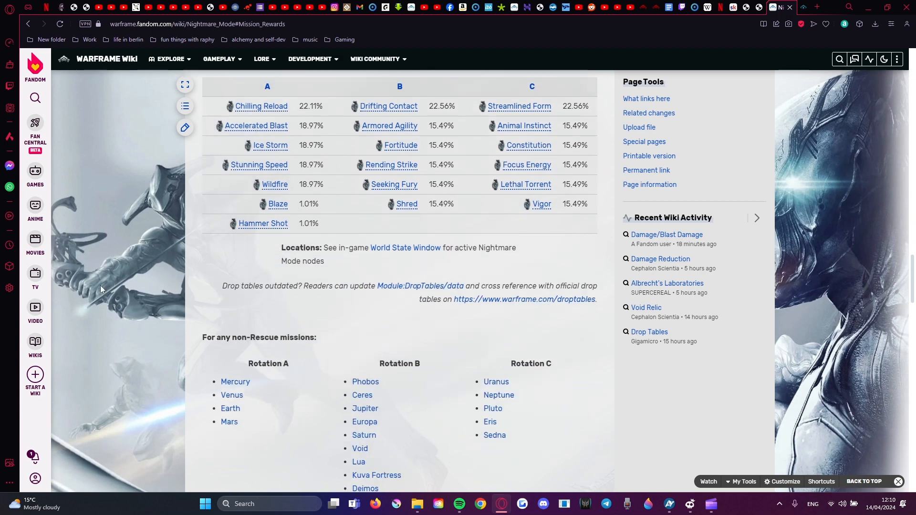
scroll("up", 3)
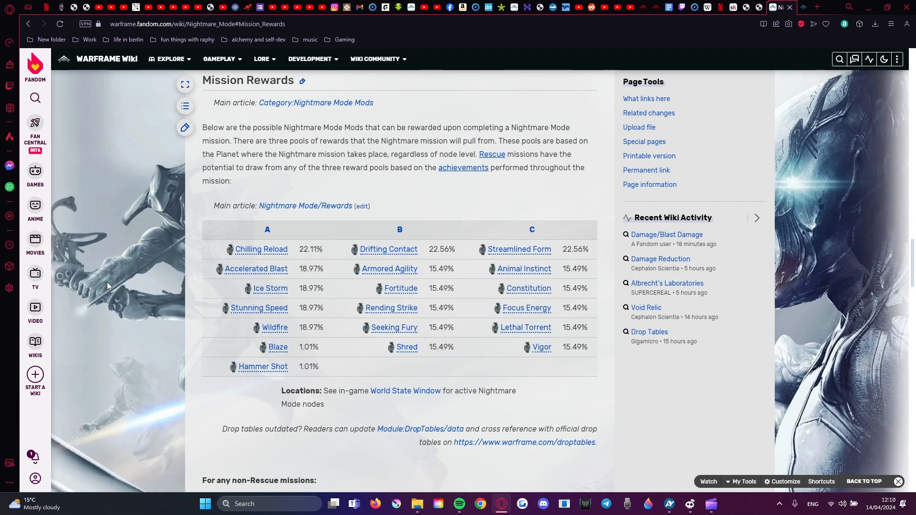
mouse_move(109, 237)
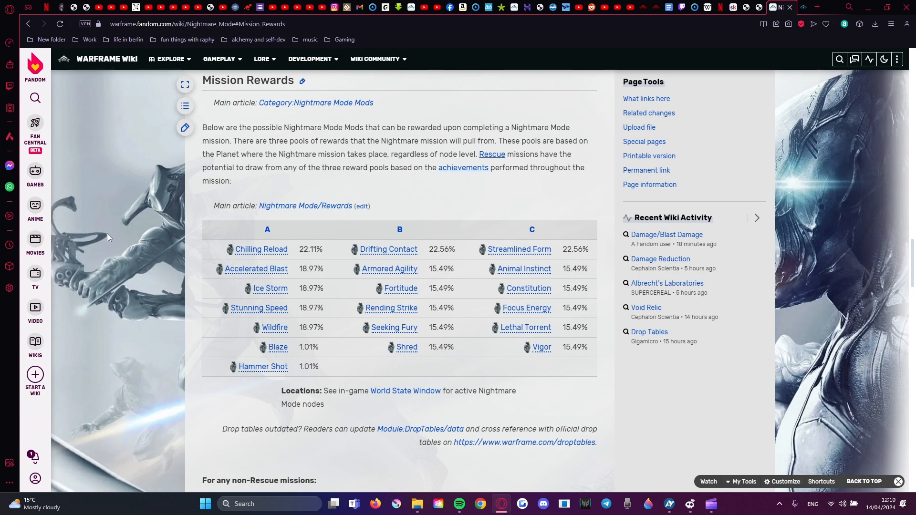
mouse_move(816, 171)
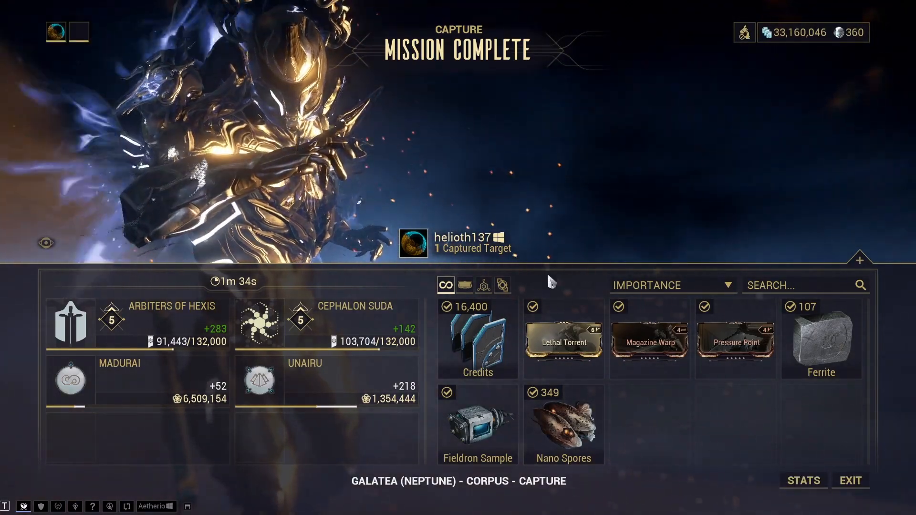
mouse_move(562, 343)
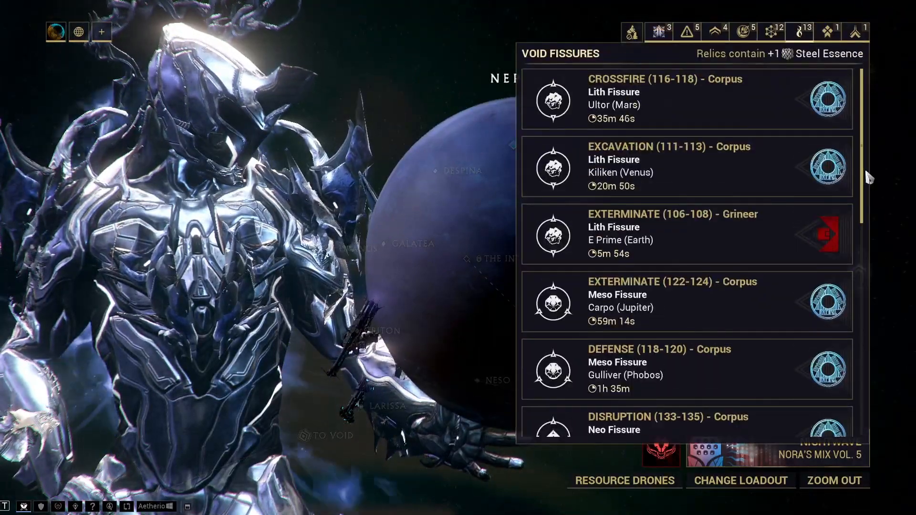
Step: Scroll through the Void Fissures list on the star chart
scroll("down", 3)
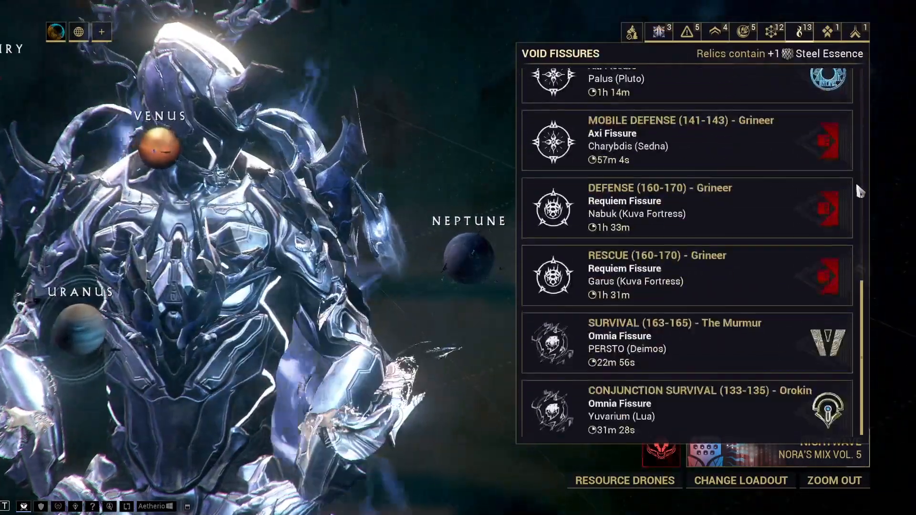